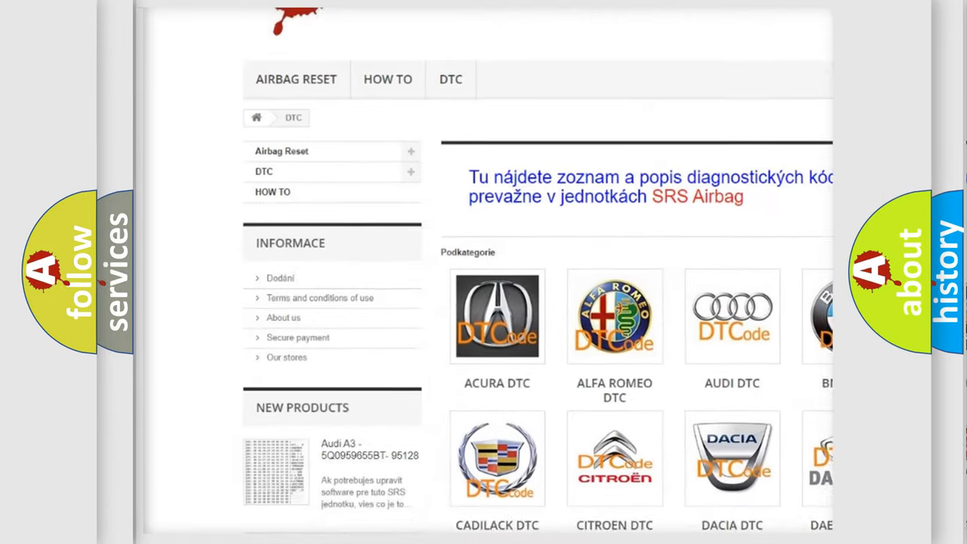
scroll(down, 3)
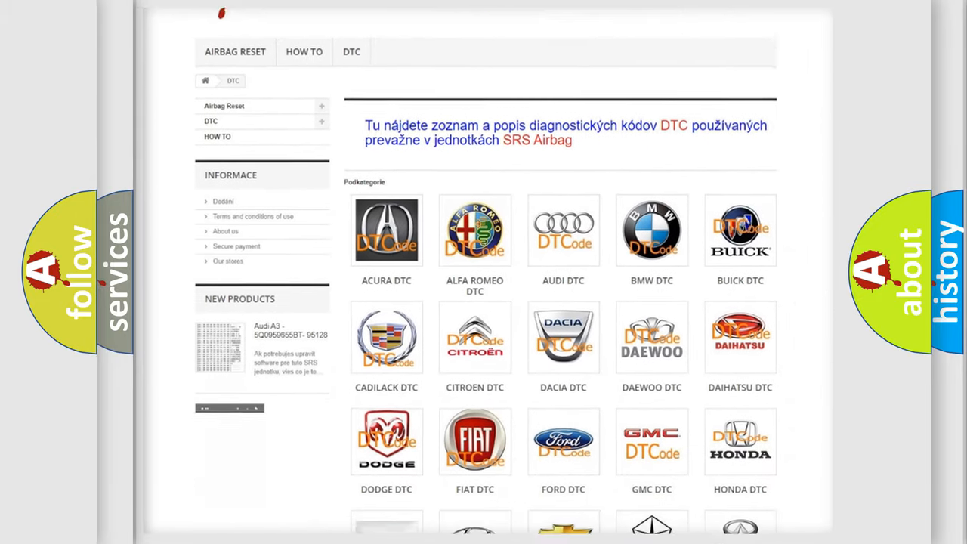
scroll(down, 3)
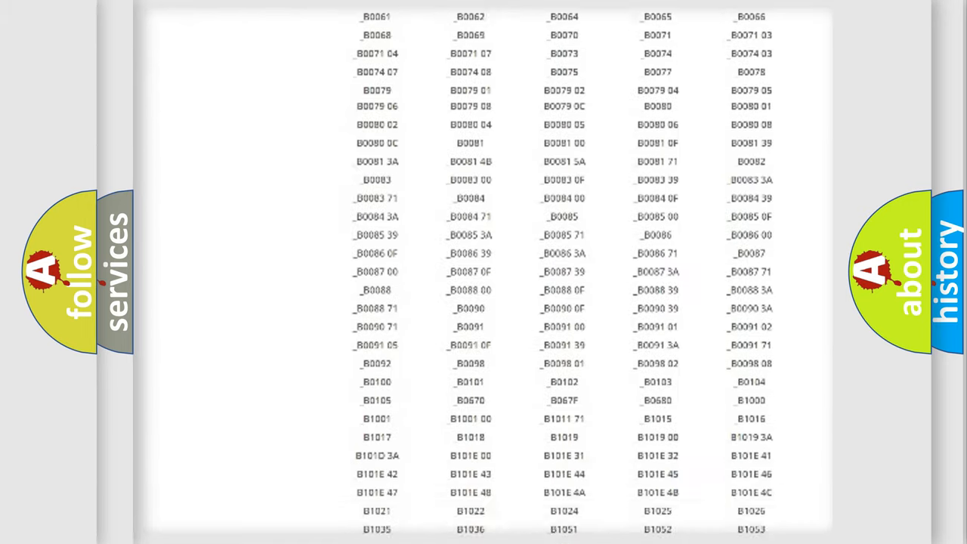
scroll(up, 3)
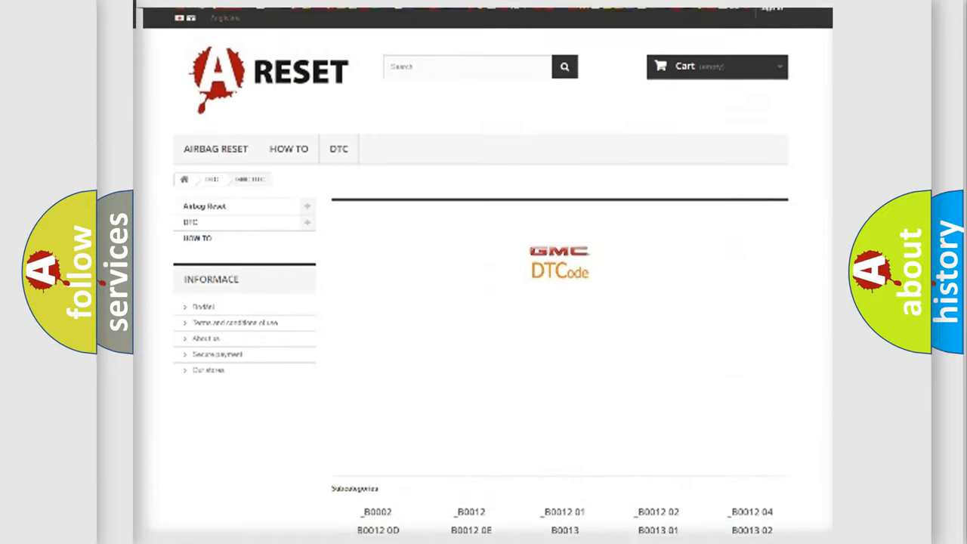